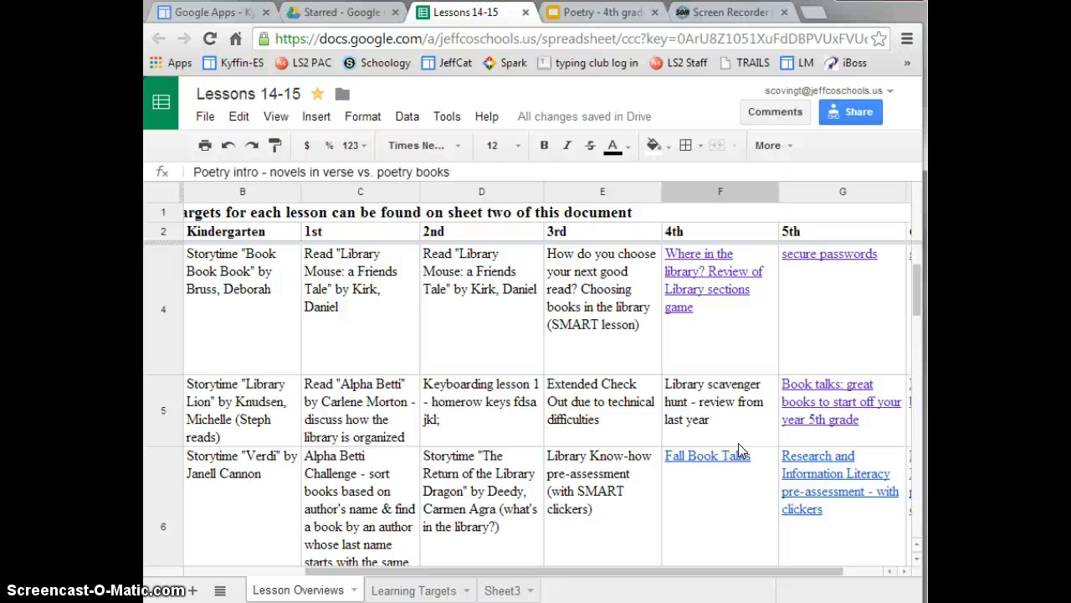
mouse_move(754, 442)
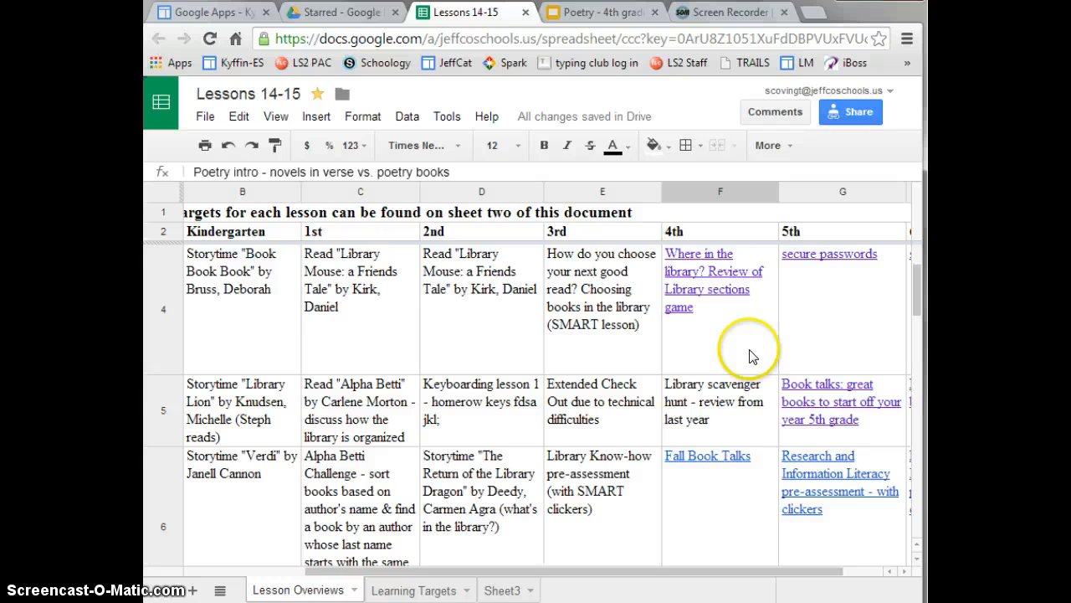
mouse_move(615, 145)
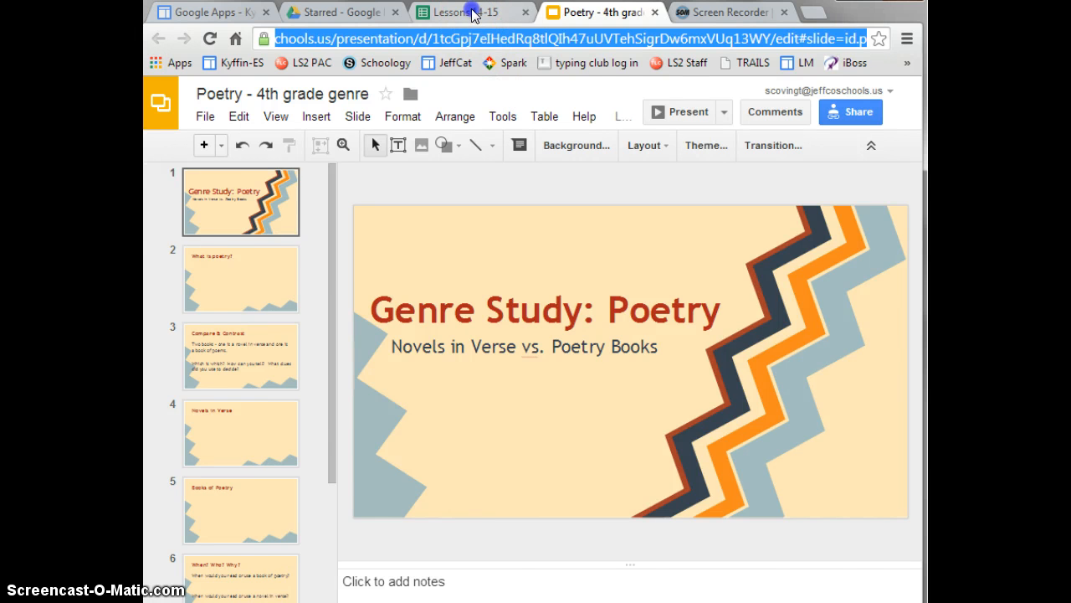
Return to the Lessons 14-15 sheet and scroll down to the poetry lesson in row 11.
left_click(456, 11)
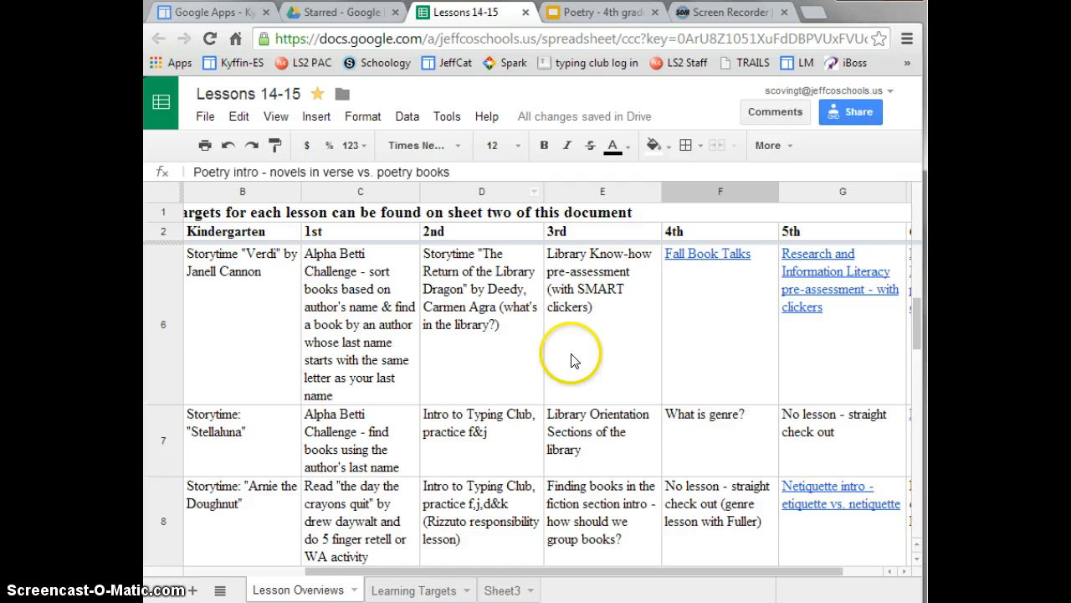
scroll("down", 3)
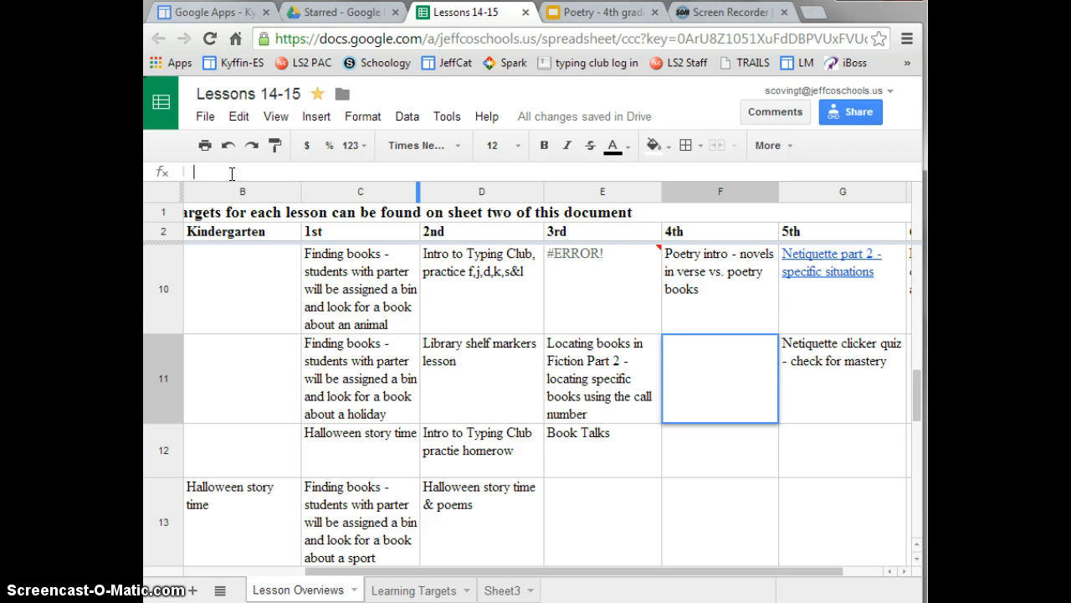
Start a =HYPERLINK( formula in F11 using the autocomplete suggestion.
type("=")
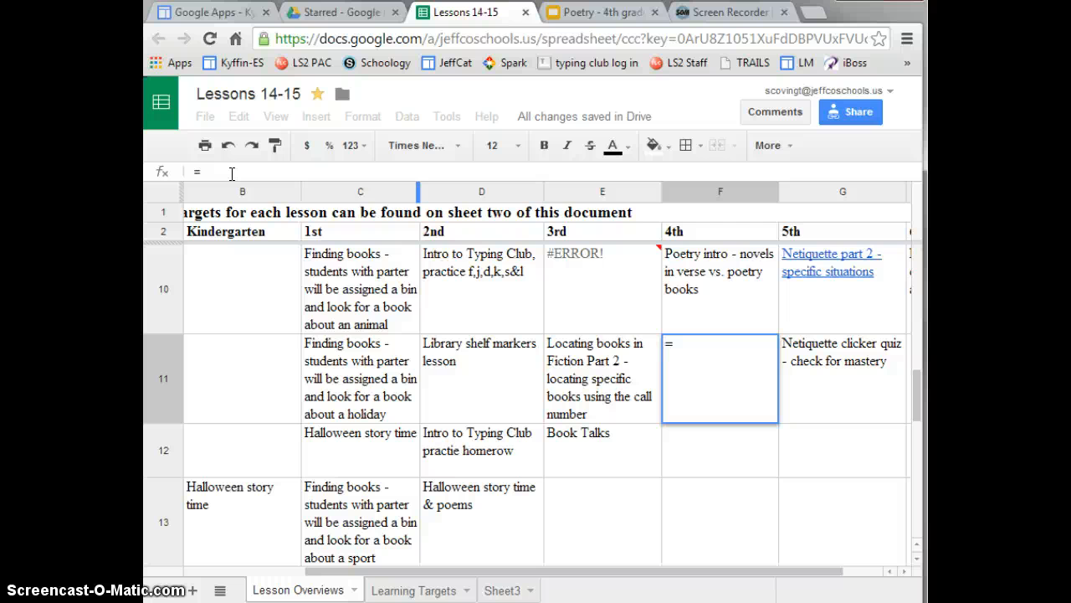
type("hyperlink")
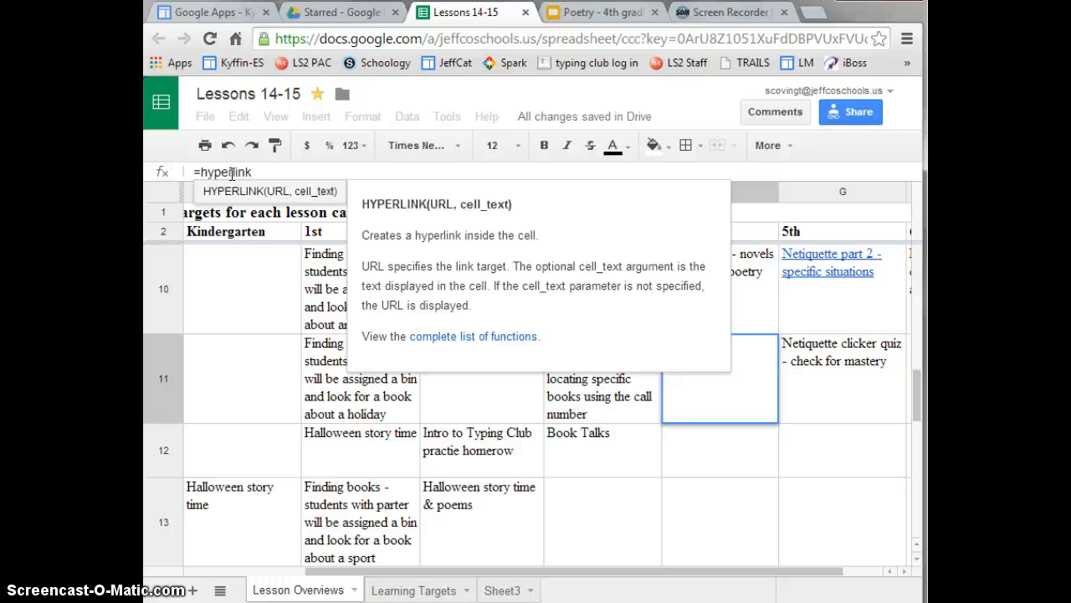
type("(\"")
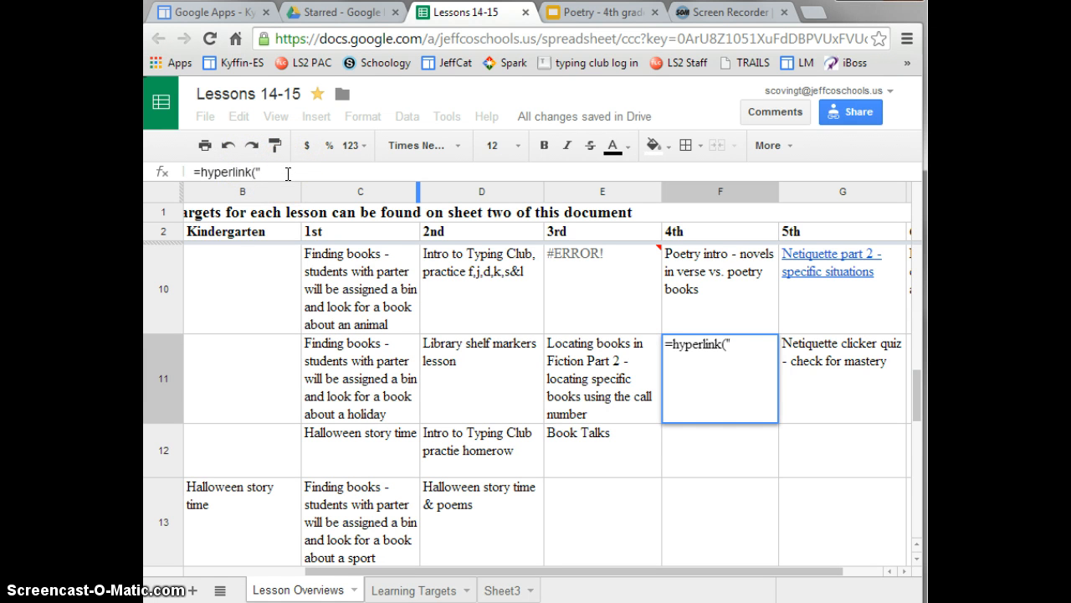
Paste the Slides URL and add the label "Poetry Lesson part 2" to complete the formula.
right_click(288, 175)
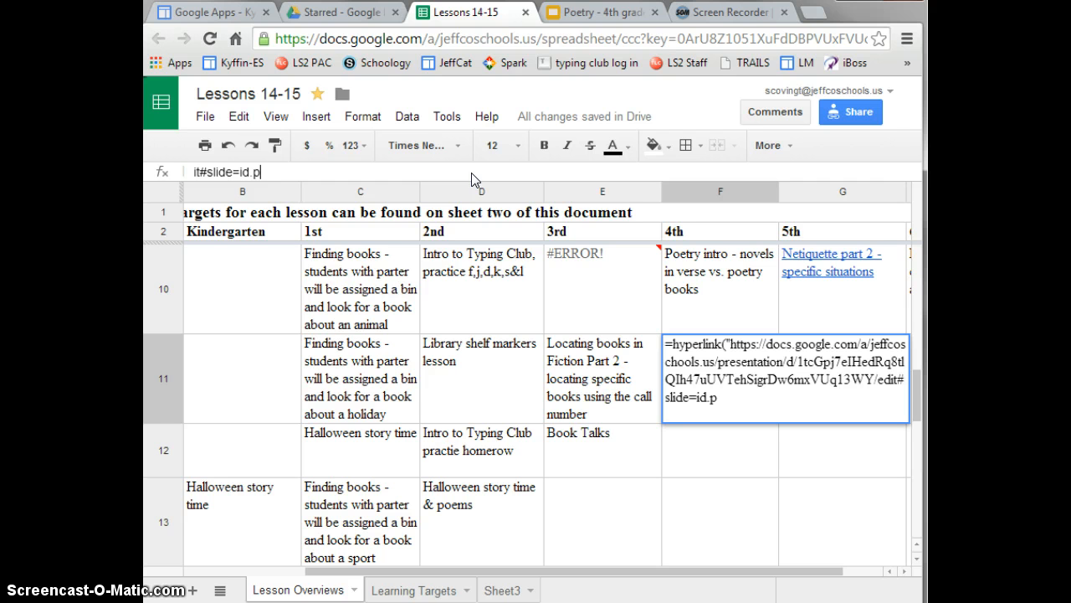
type("\"")
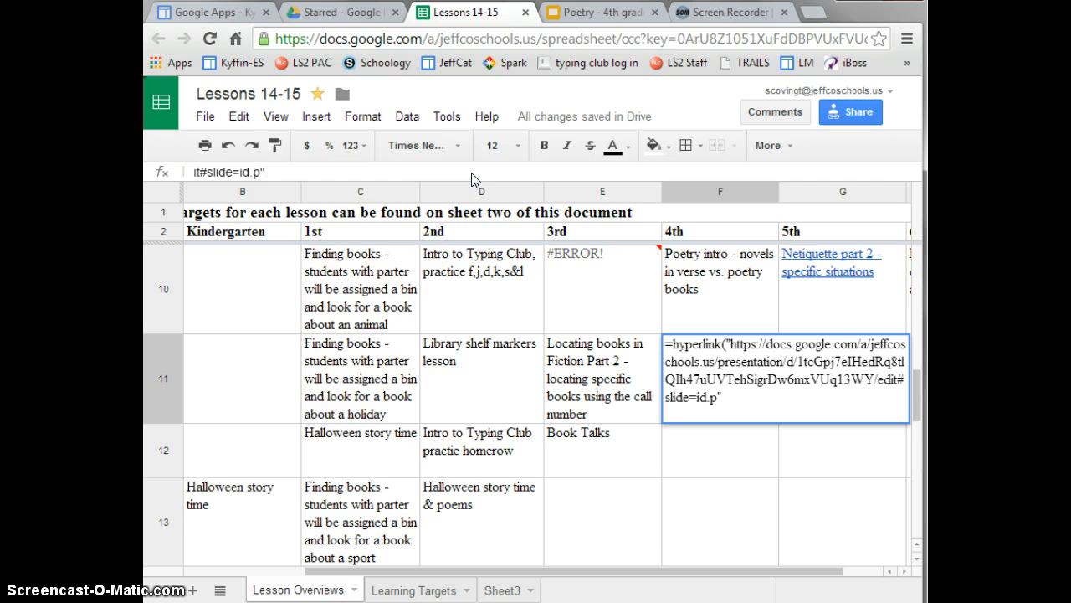
type(",")
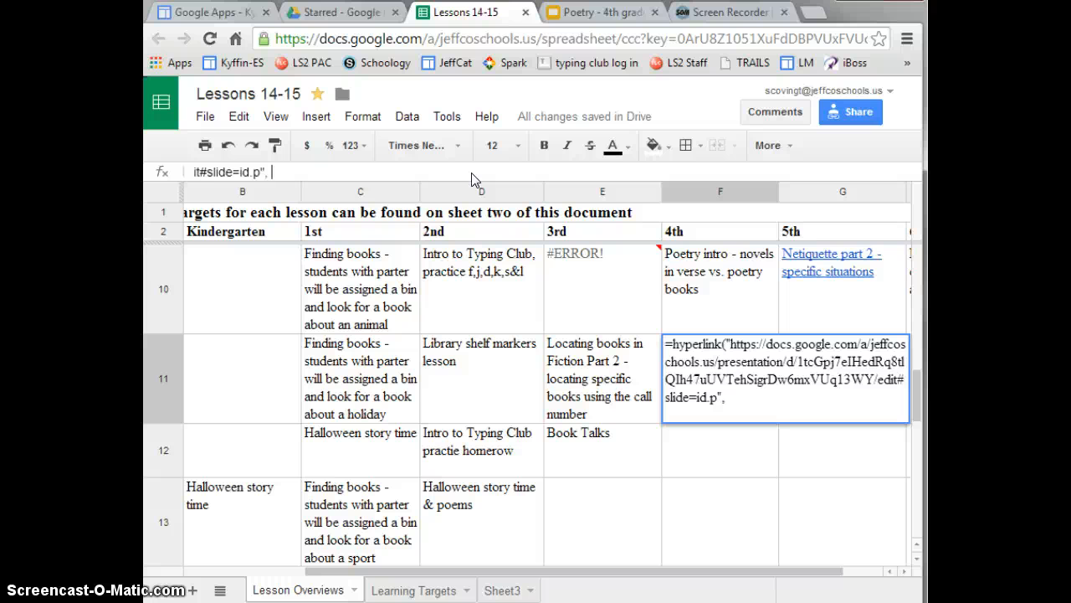
type("\"")
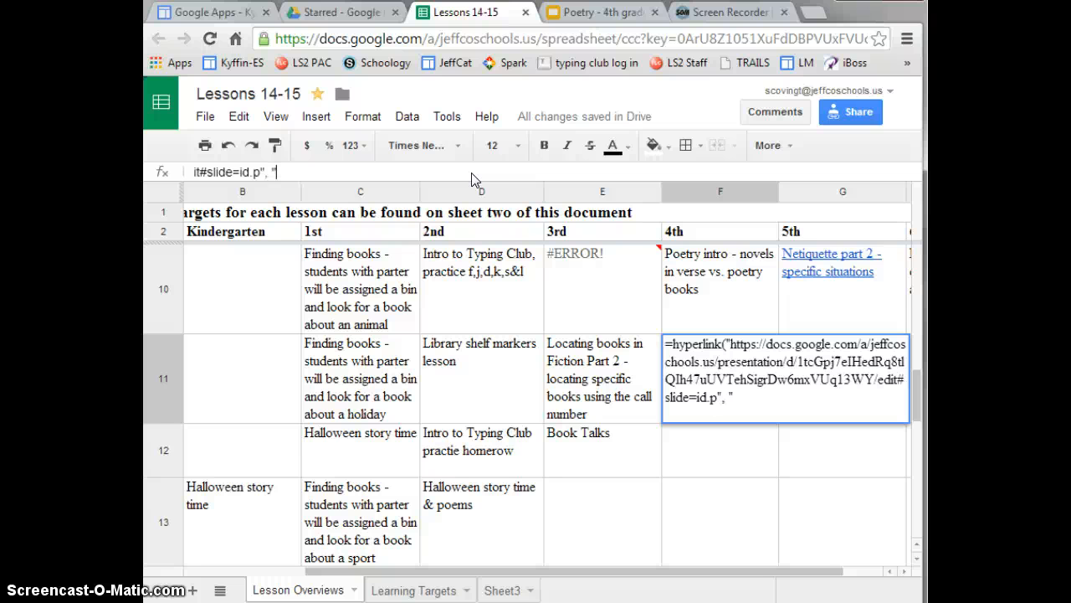
type("Poetry L")
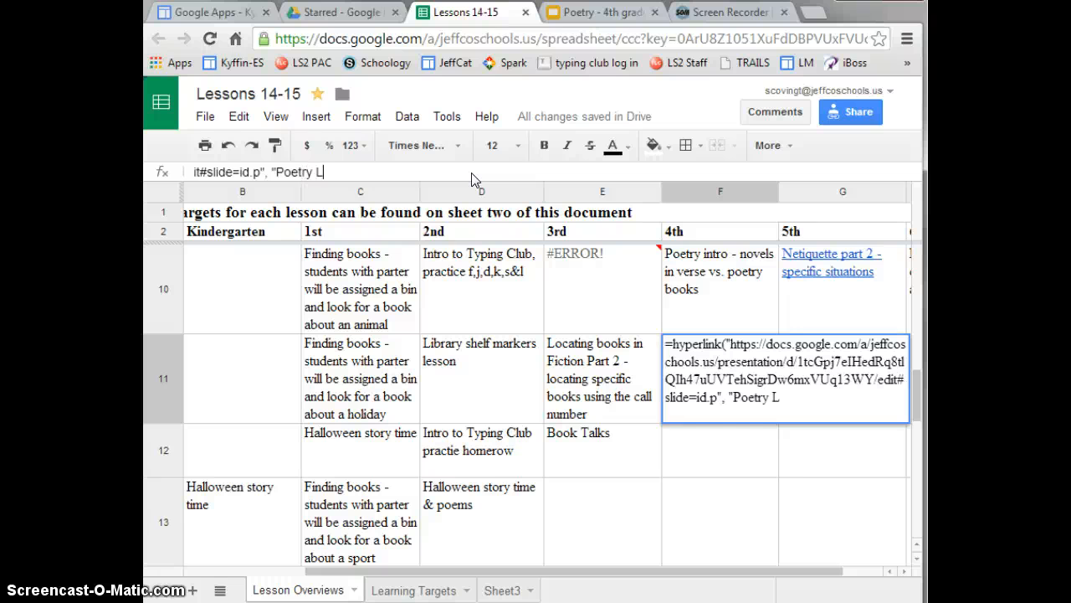
type("esson part")
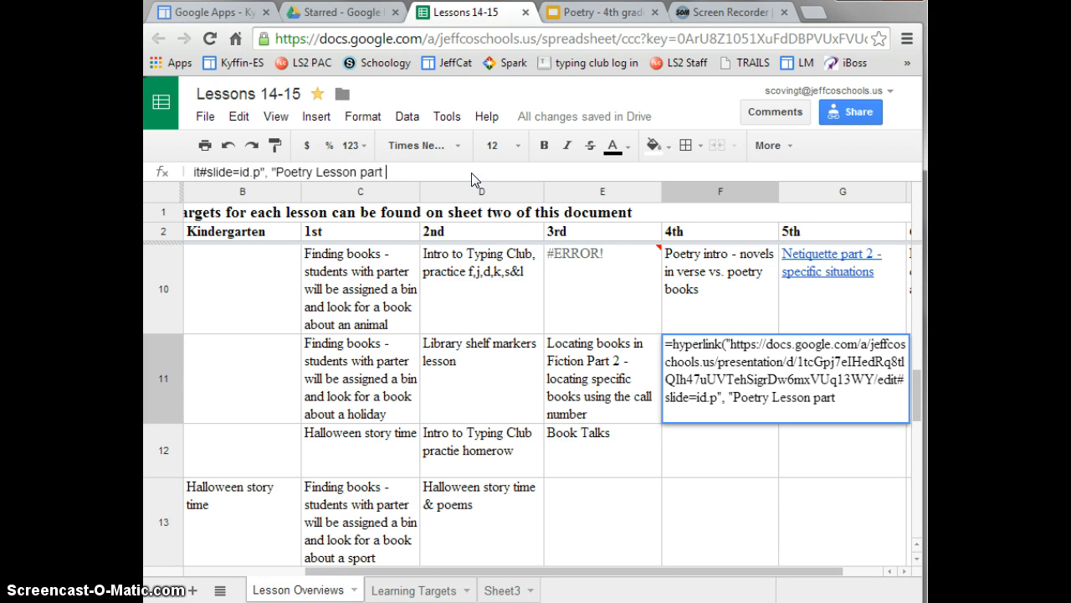
type("2\"")
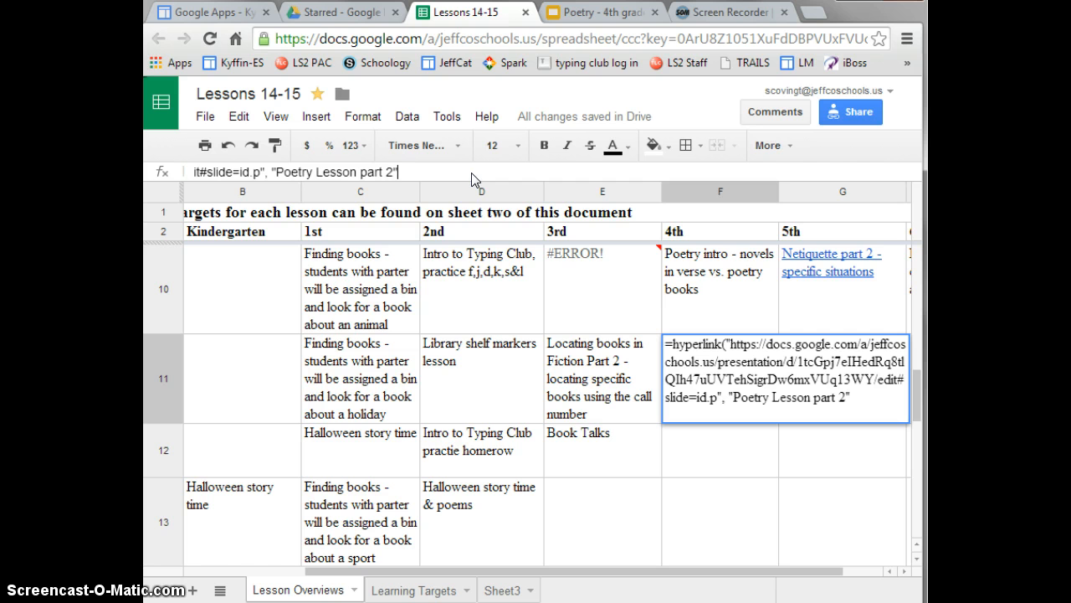
type(")")
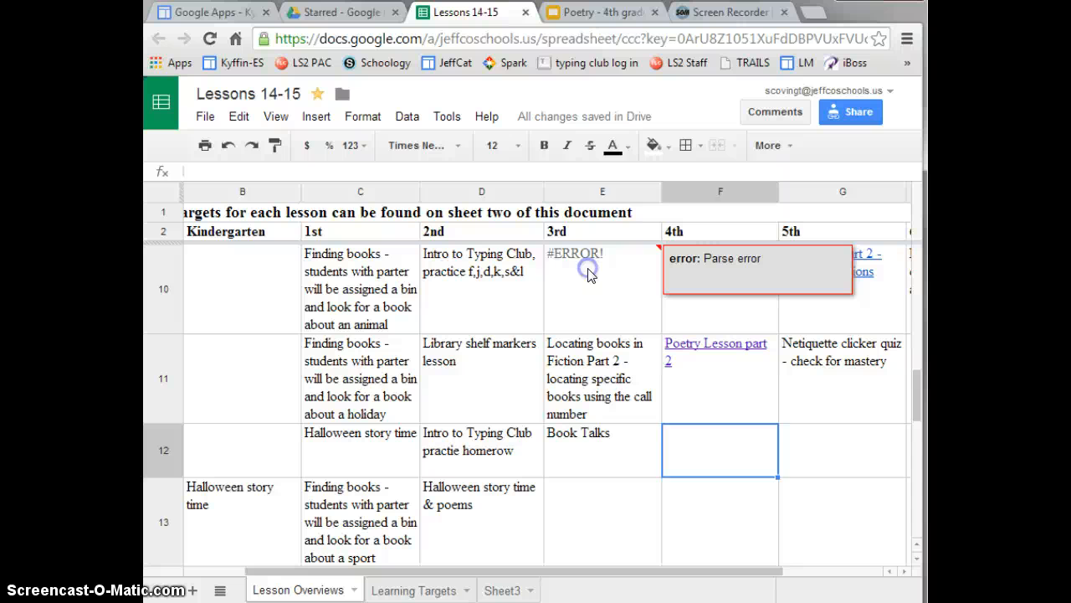
Append 'Part 1' to the link label in E10's erroring HYPERLINK formula.
left_click(586, 289)
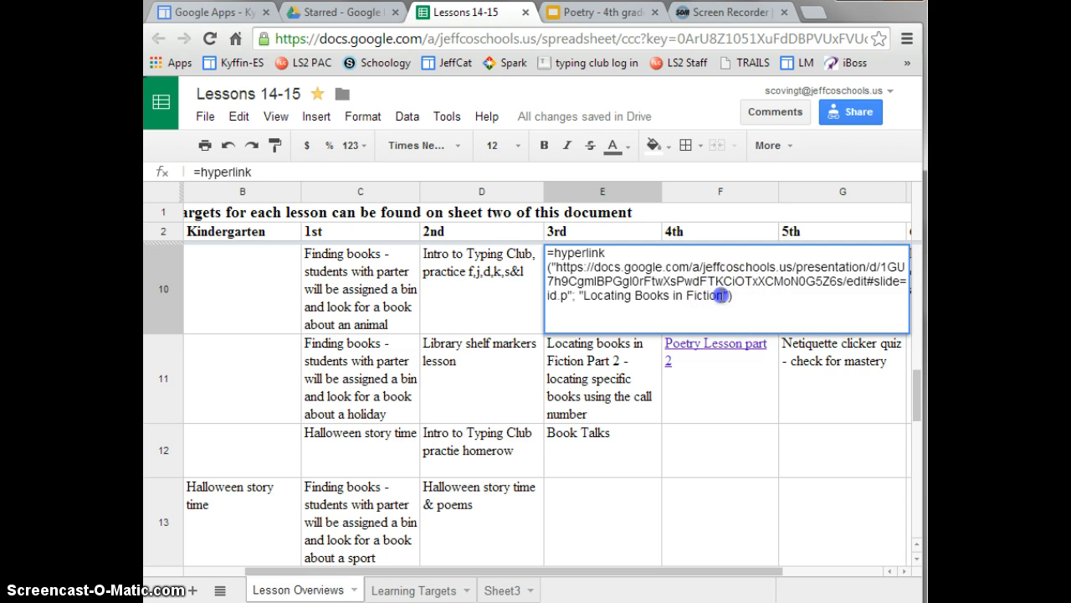
type("Part 1")
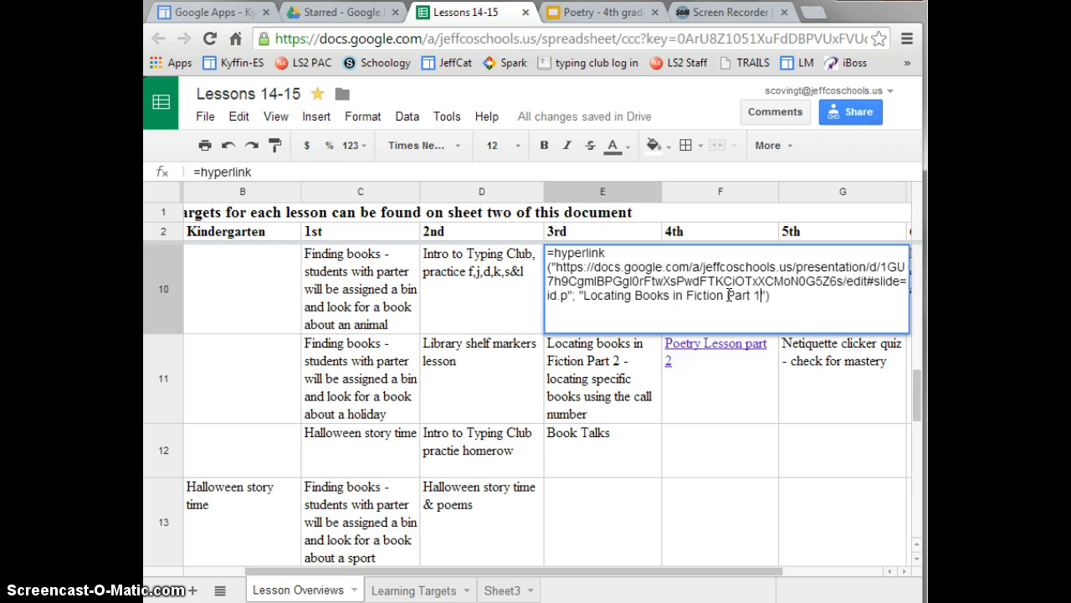